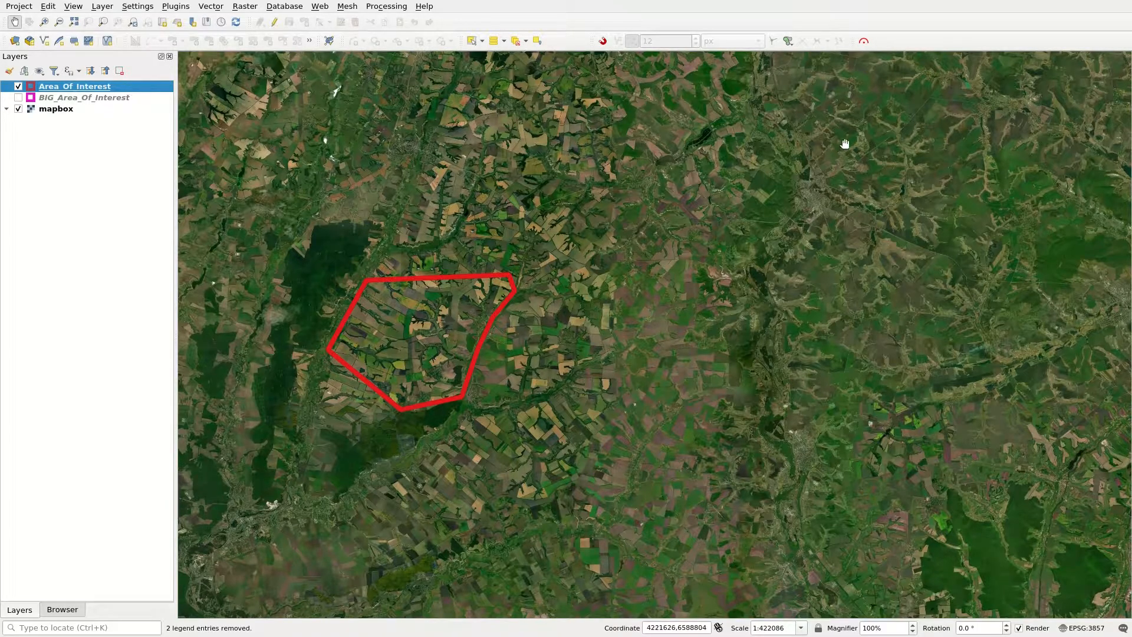
mouse_move(864, 40)
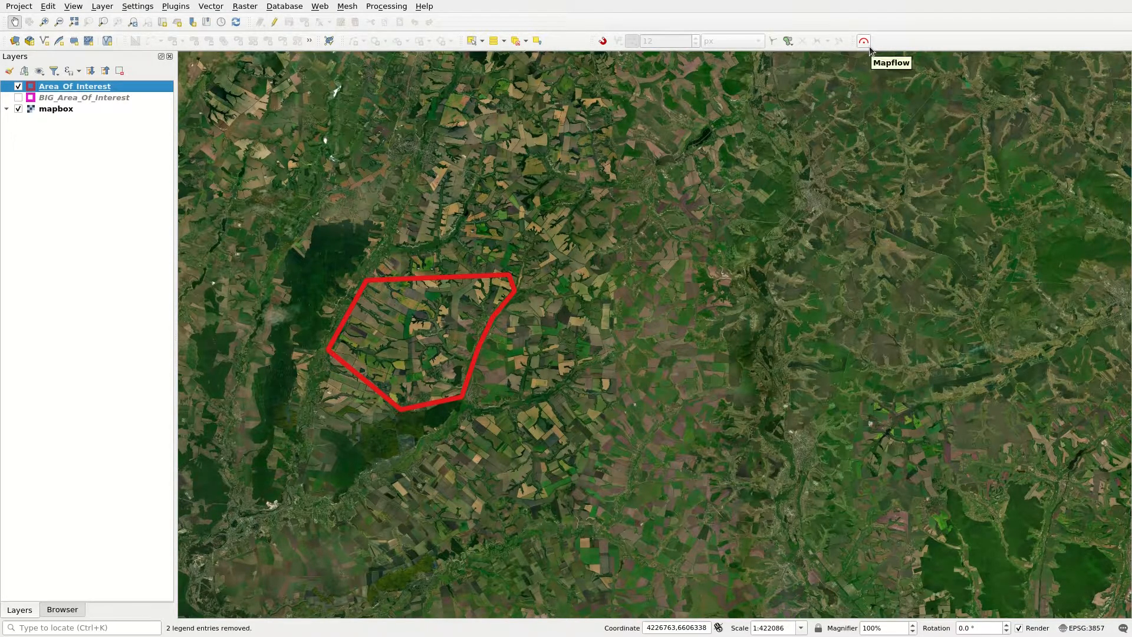
Launch the Mapflow plugin window from the toolbar icon.
left_click(863, 40)
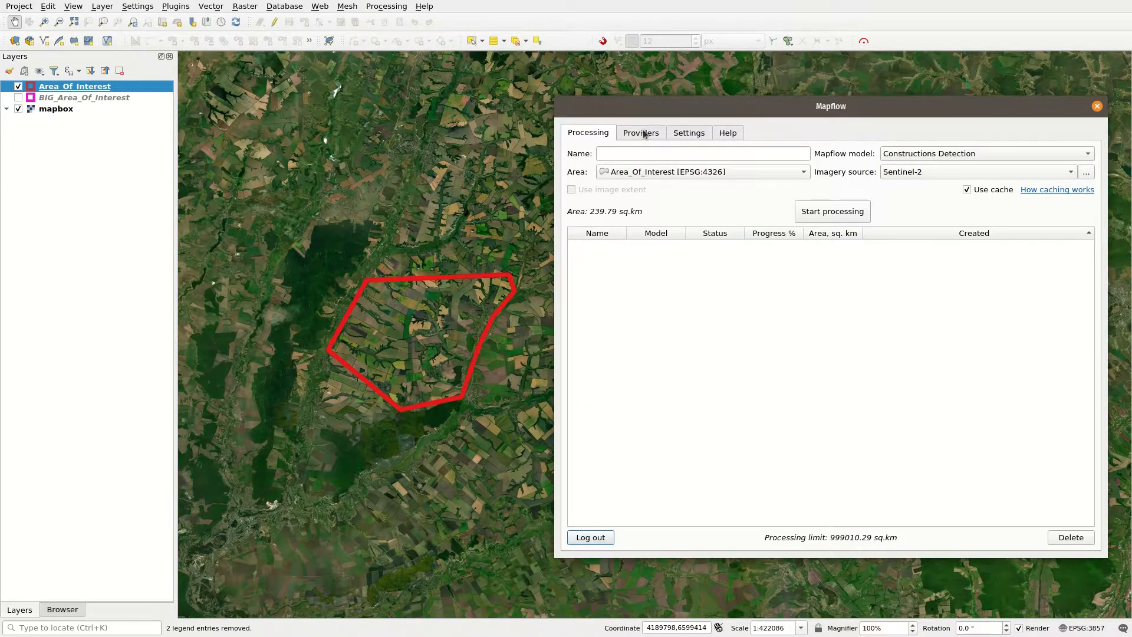
Search Sentinel-2 imagery over BIG_Area_Of_Interest with cloud cover up to 95%.
left_click(639, 133)
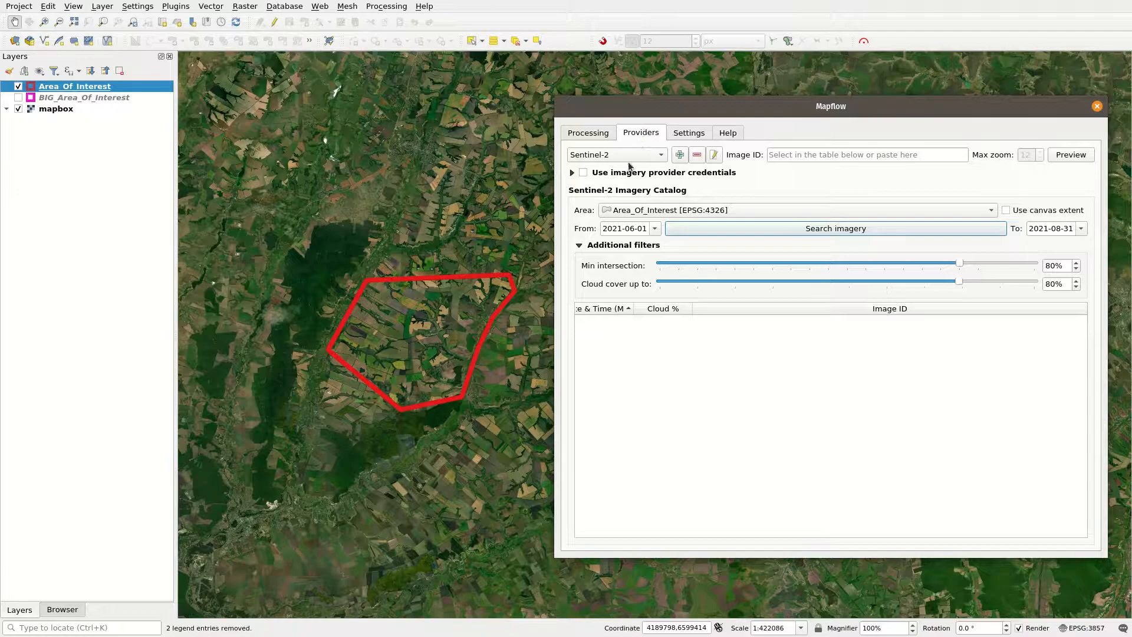
mouse_move(627, 161)
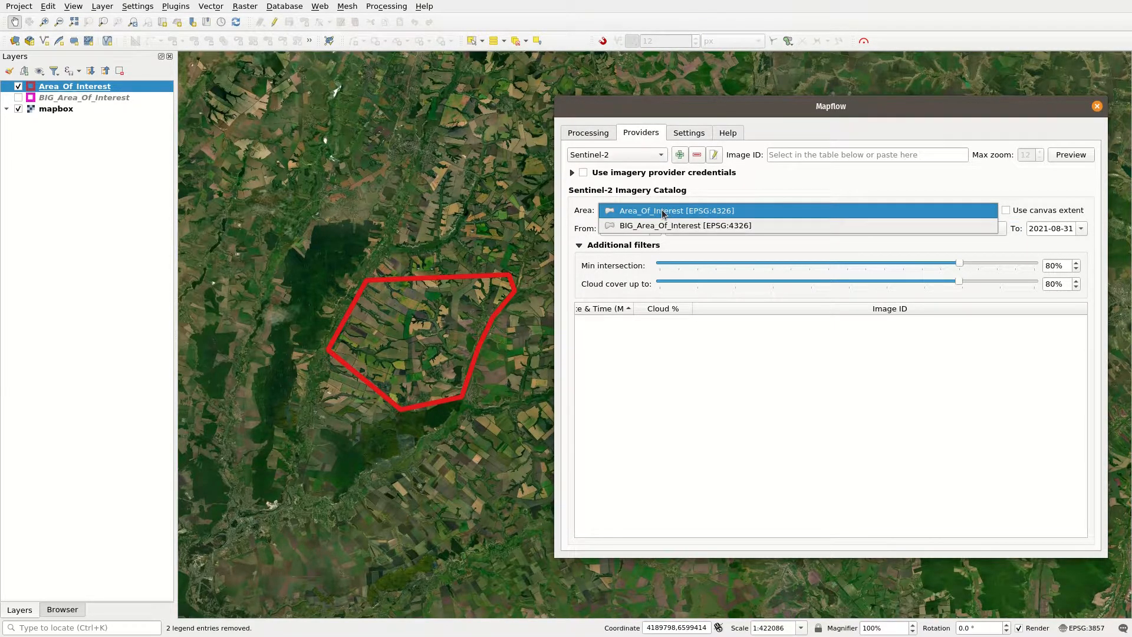
left_click(676, 210)
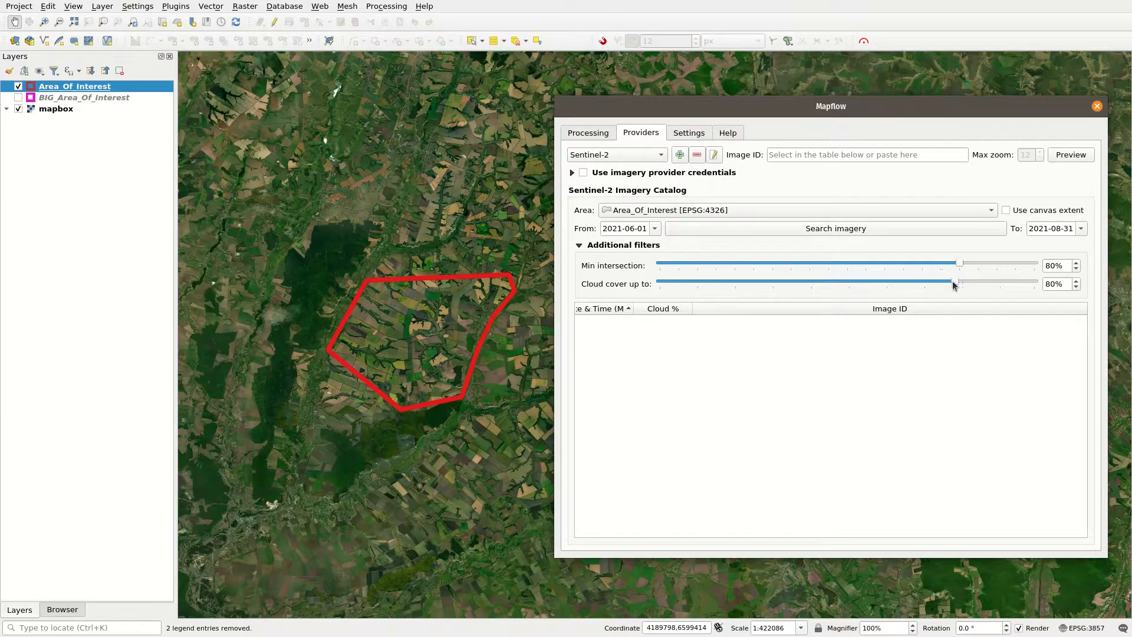
mouse_move(966, 258)
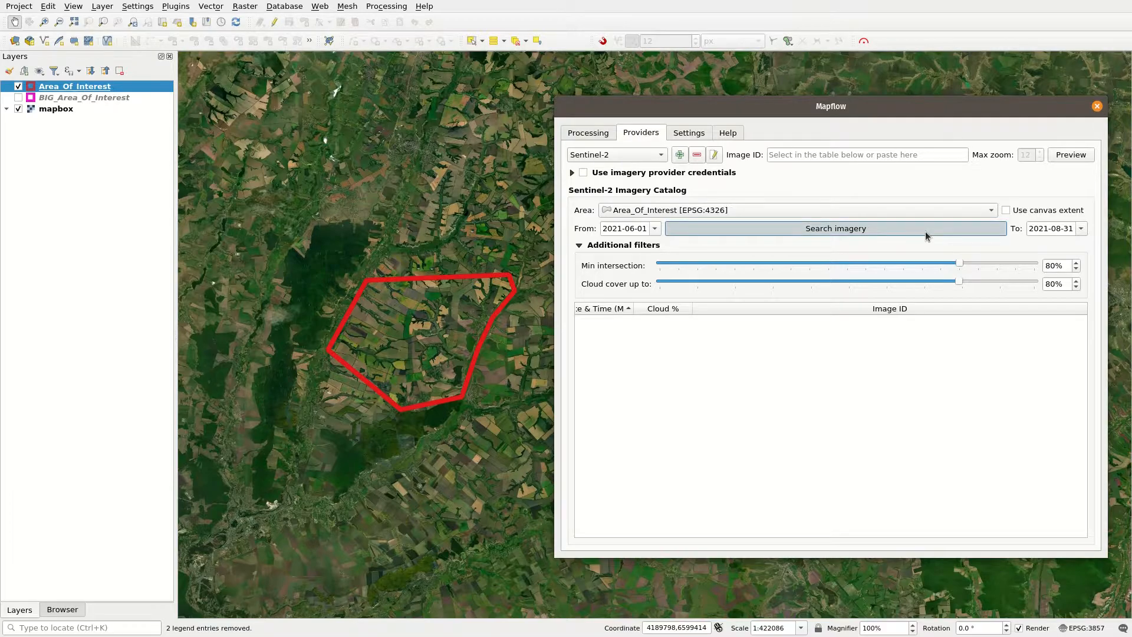
left_click(835, 228)
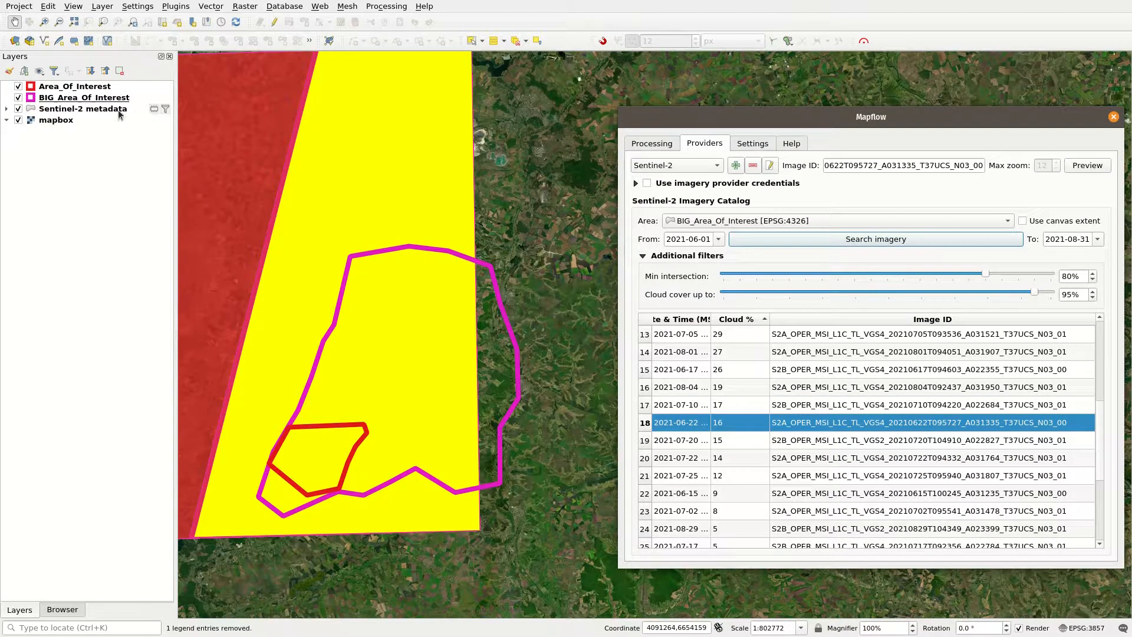
Preview the 2021-06-22 scene, then remove the preview and hide the footprints.
left_click(84, 109)
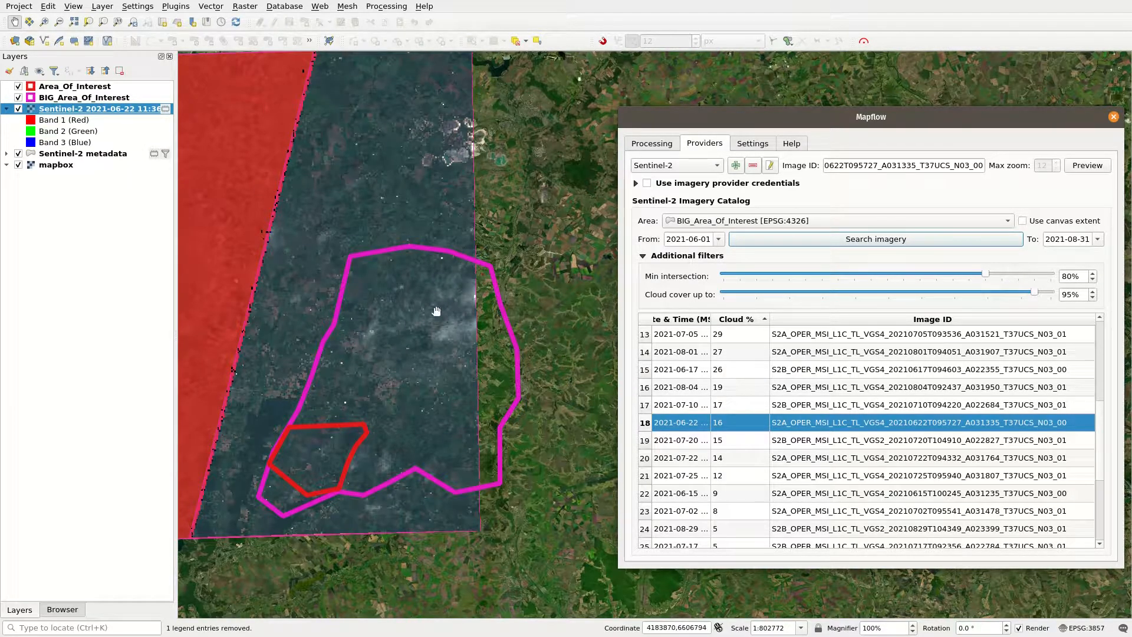
left_click(83, 97)
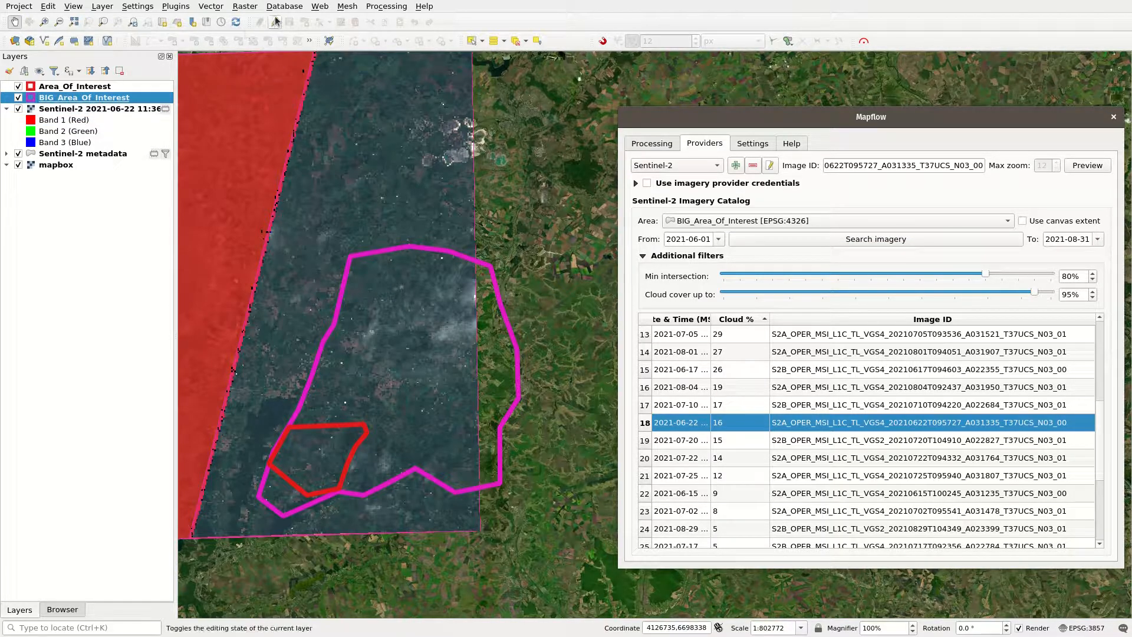
left_click(260, 41)
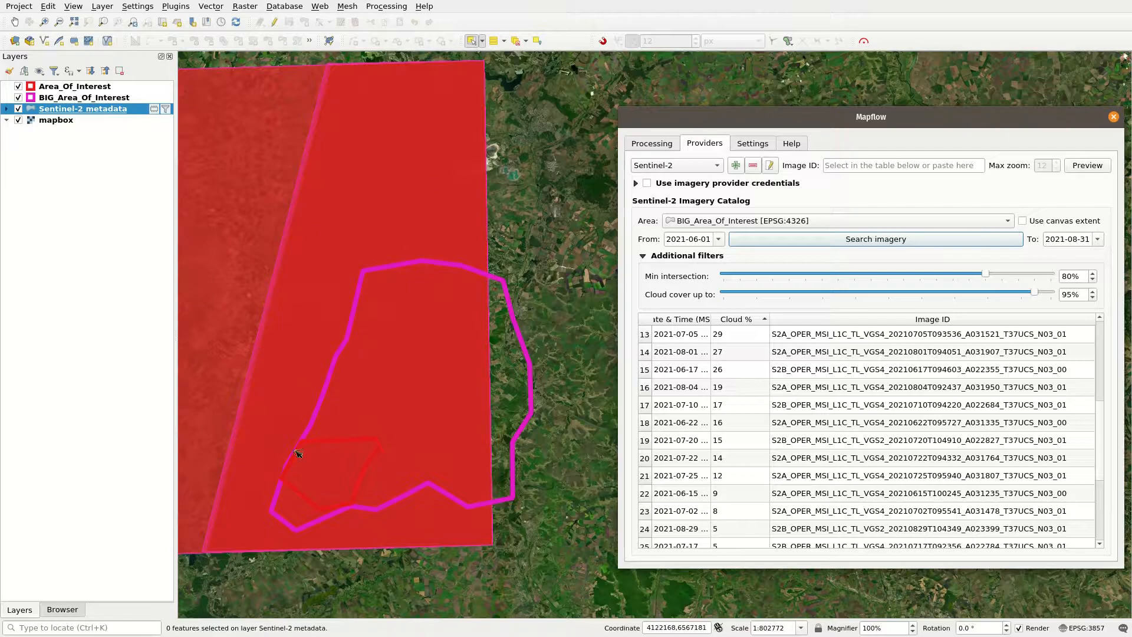
mouse_move(737, 331)
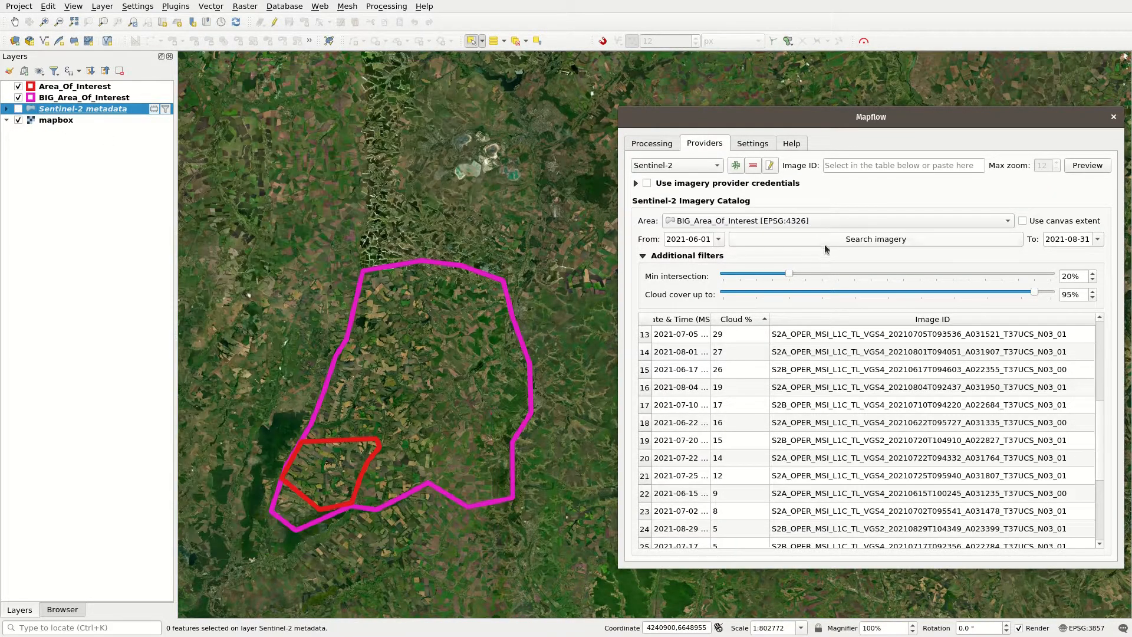
Rerun the search over Area_Of_Interest at 95% intersection and preview the 2021-07-27 scene.
left_click(874, 238)
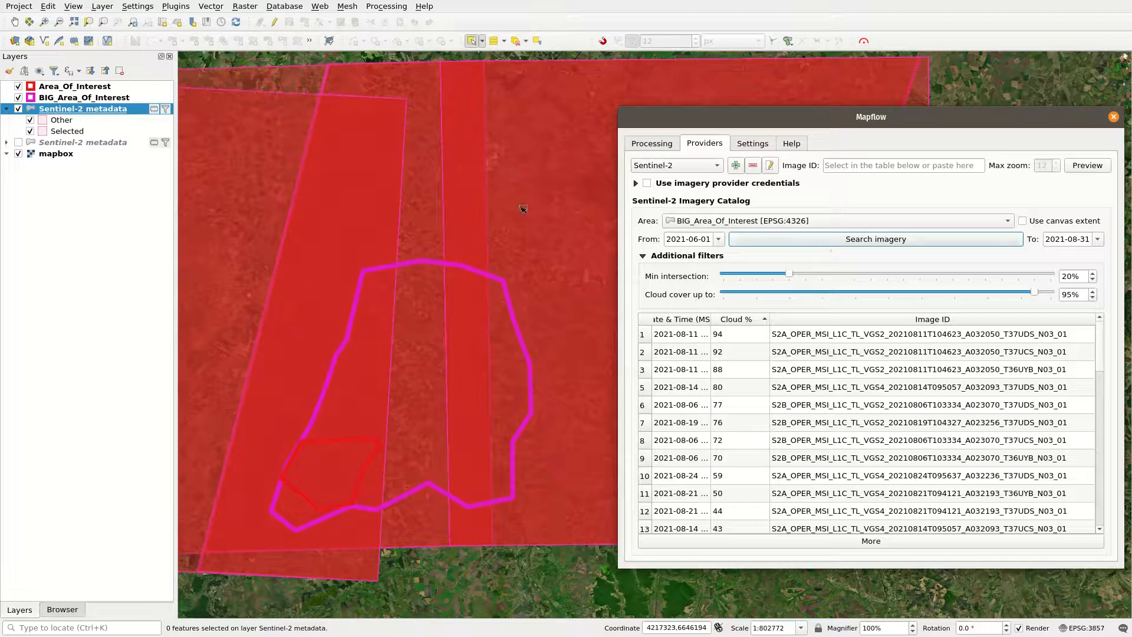
left_click(17, 108)
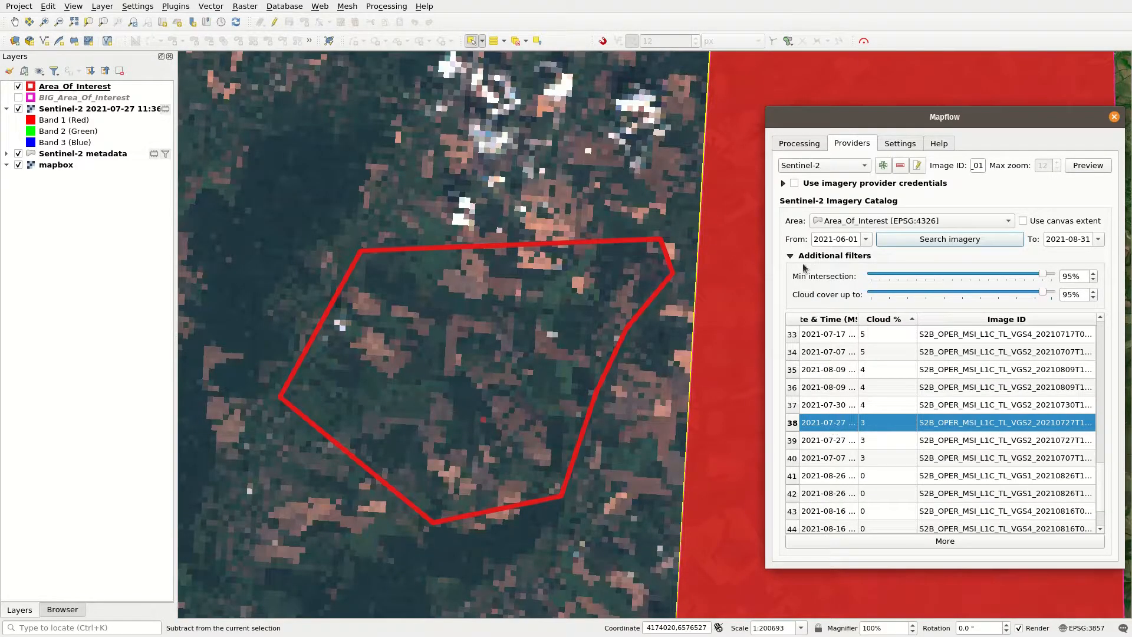
Start a Sentinel-2 Fields processing 'belgorod_2021-07-27' over Area_Of_Interest.
left_click(798, 143)
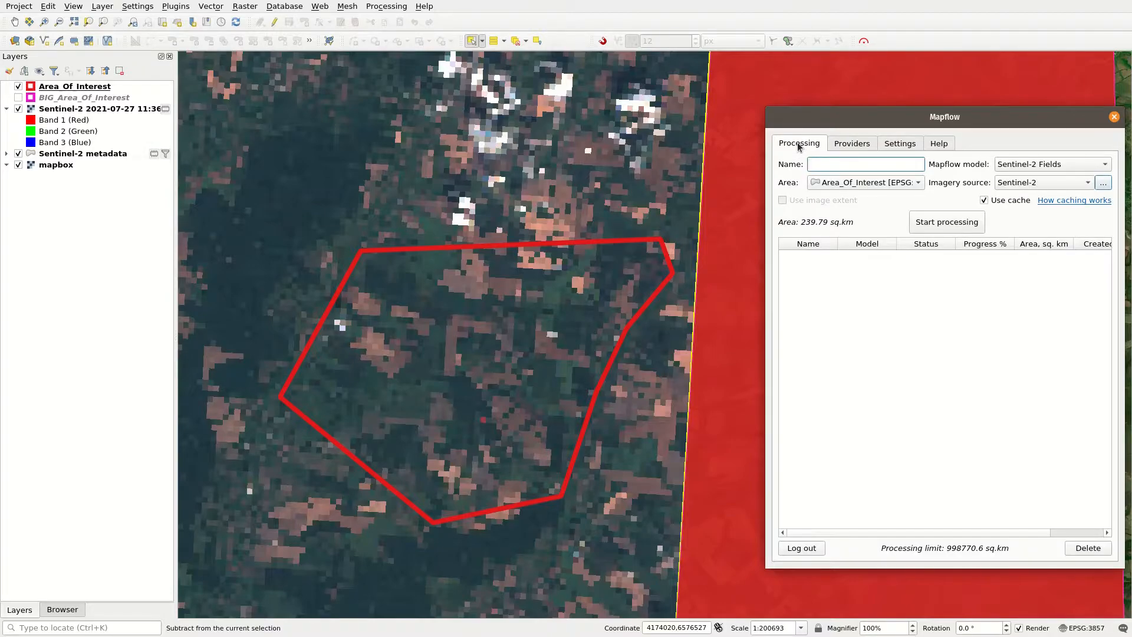
left_click(1049, 164)
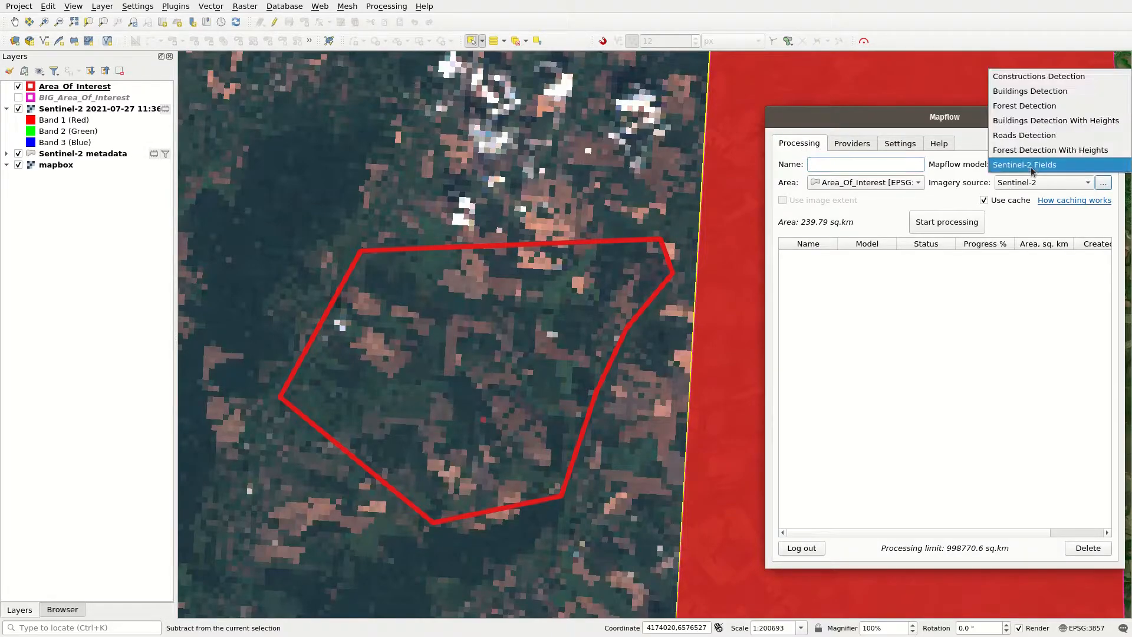
left_click(1023, 165)
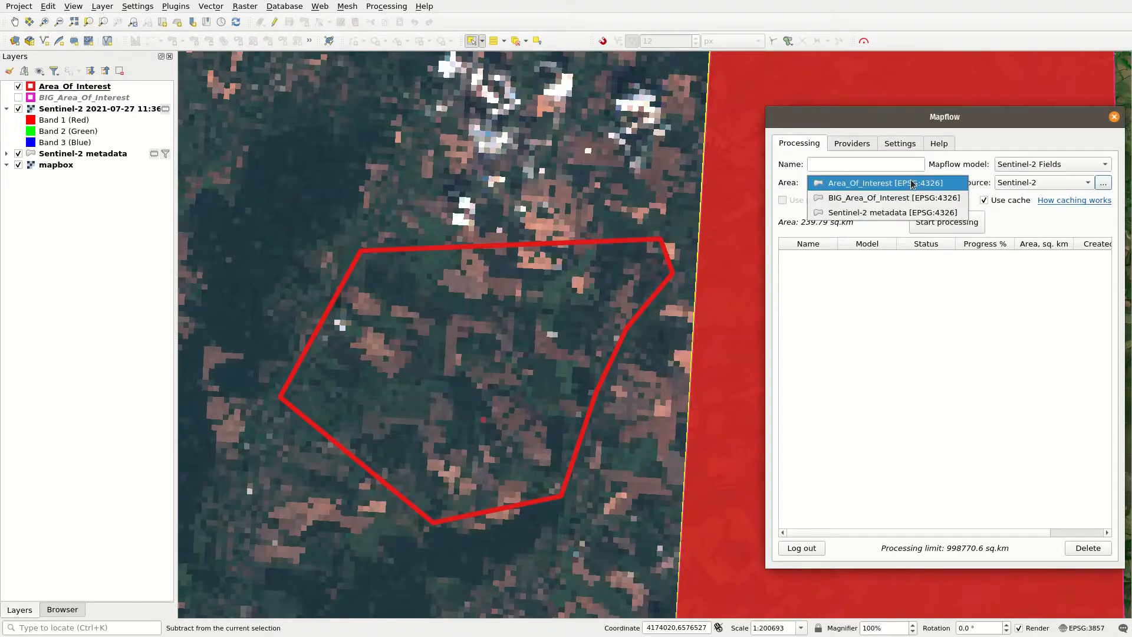
left_click(891, 183)
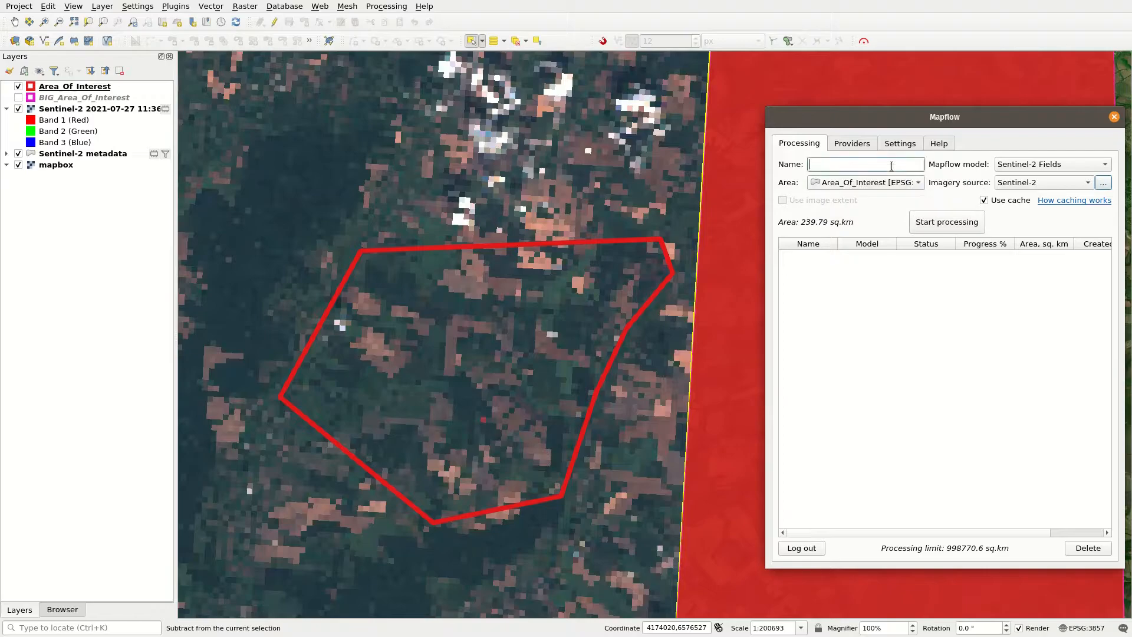
type("belgorod_2021-07-27")
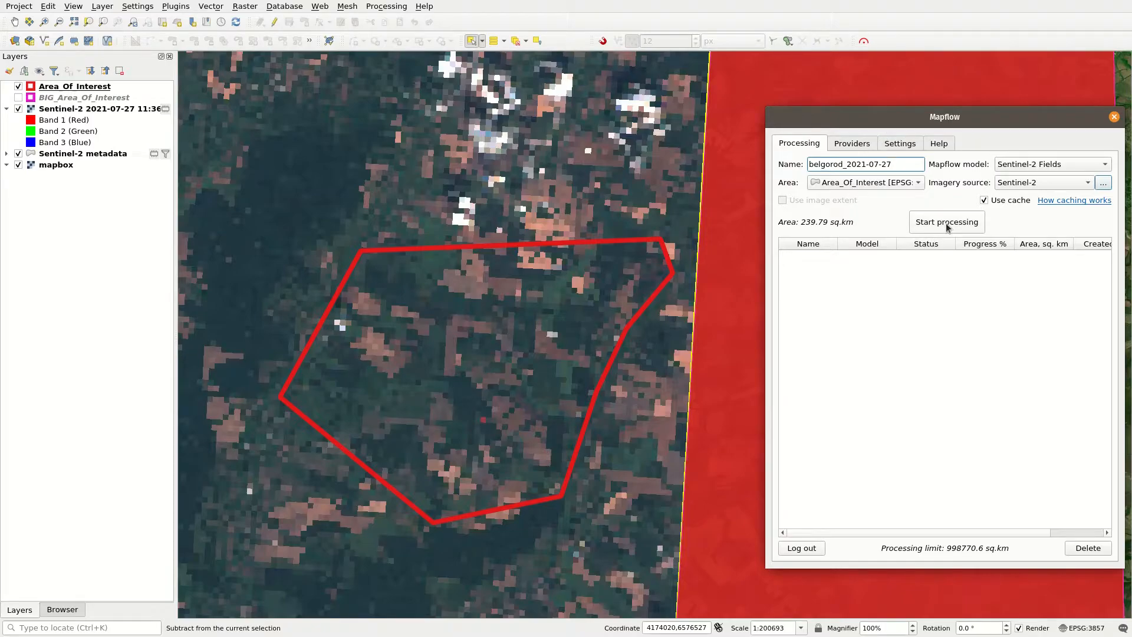
left_click(947, 222)
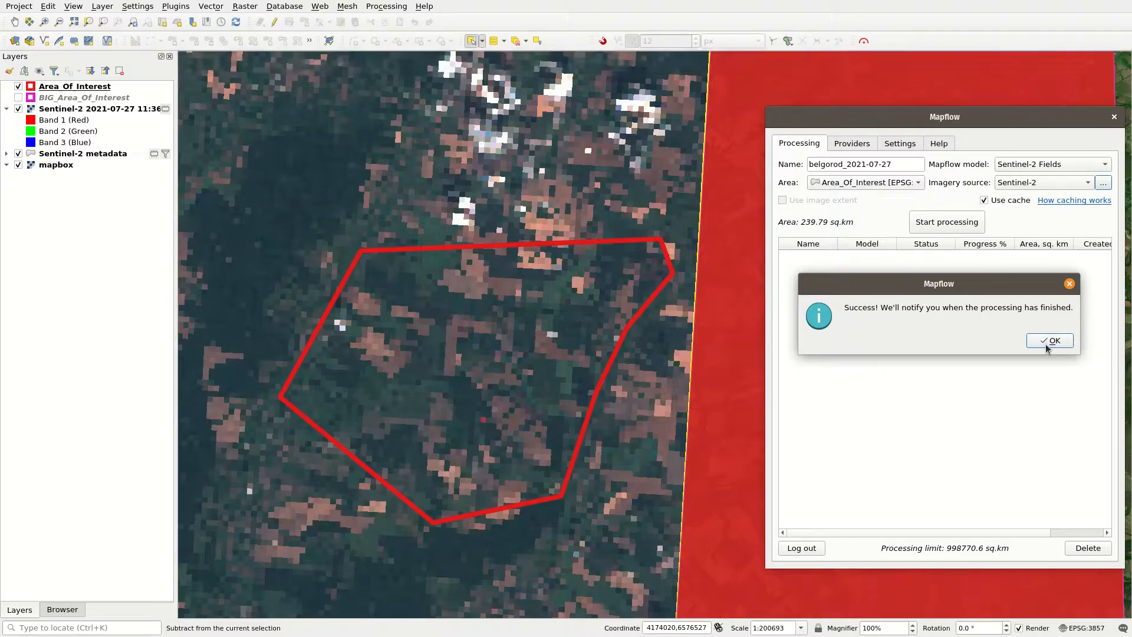
left_click(1049, 340)
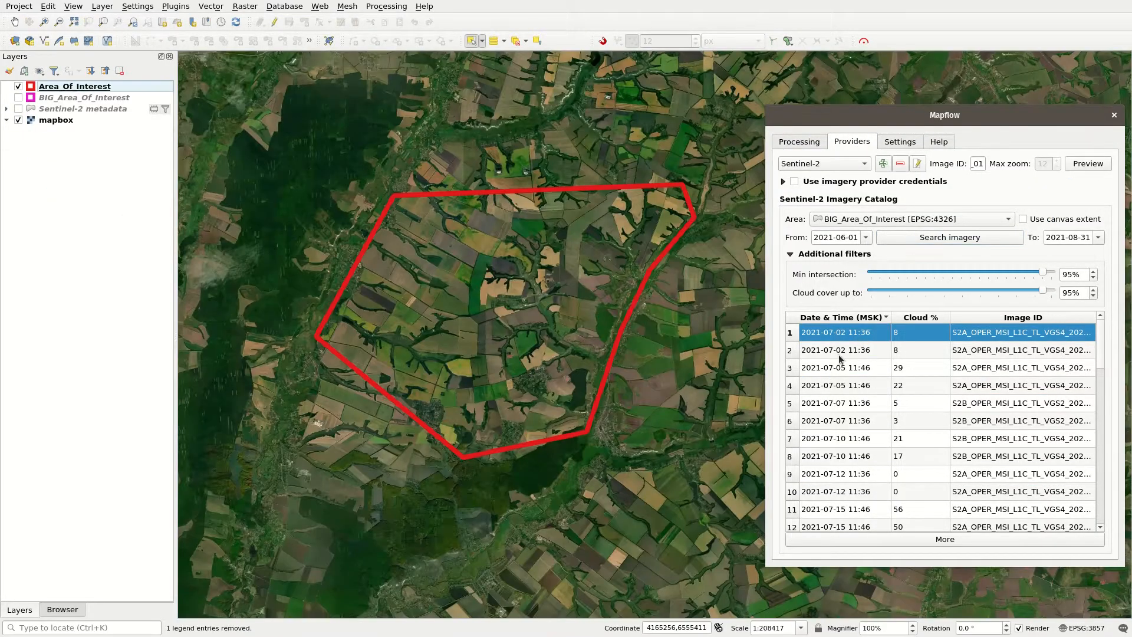
Pick and preview the 2021-07-20 catalog image with 15% cloud.
left_click(843, 403)
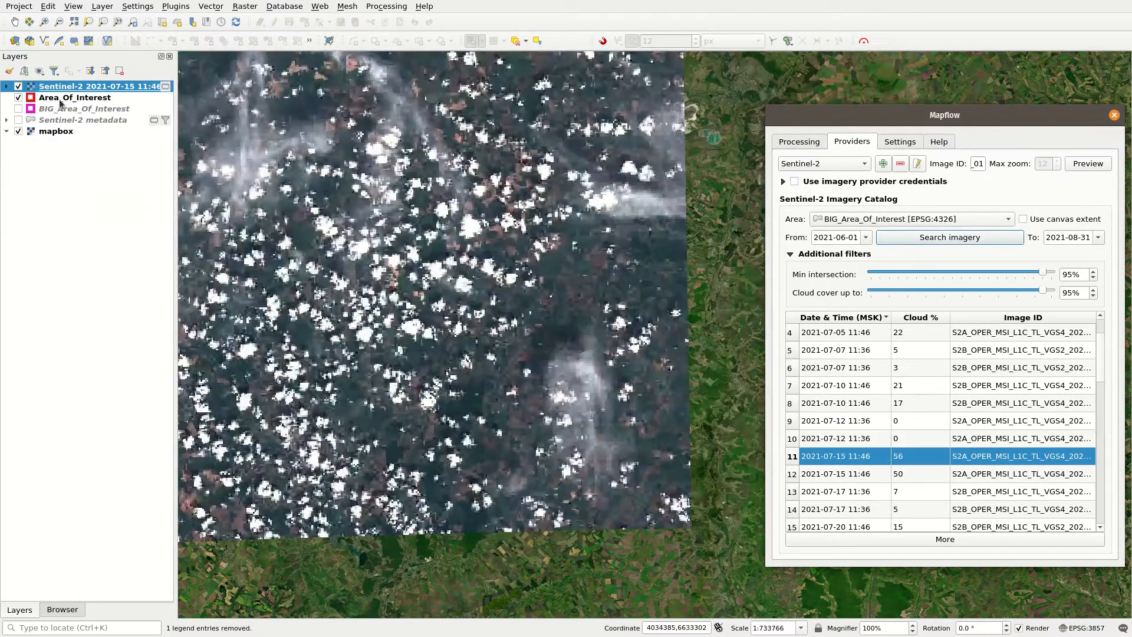
left_click(837, 473)
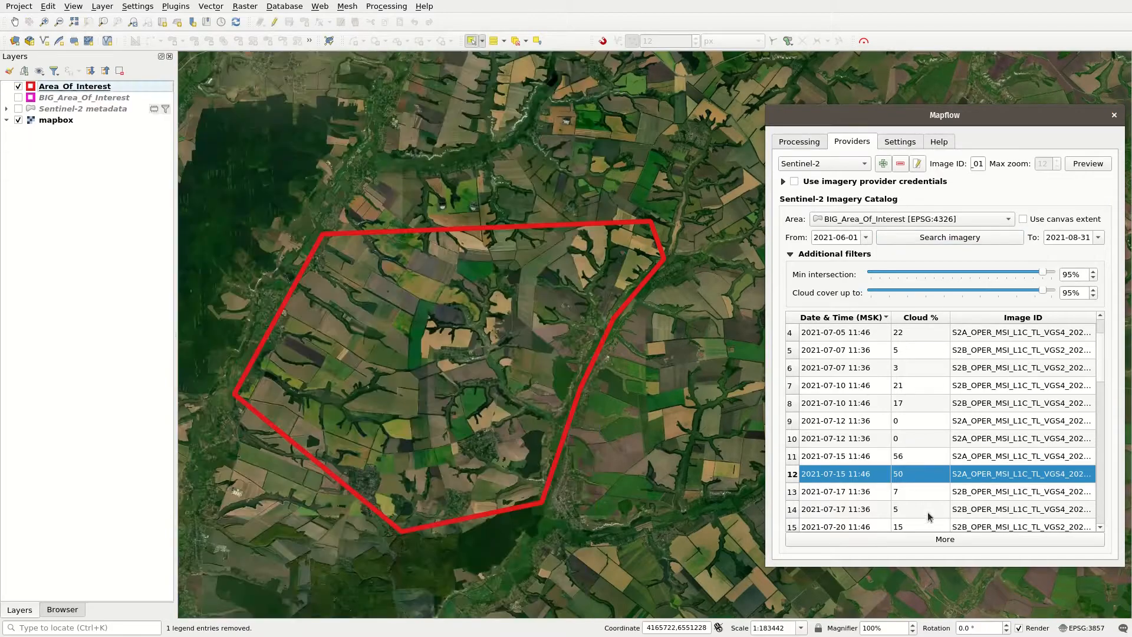
left_click(837, 420)
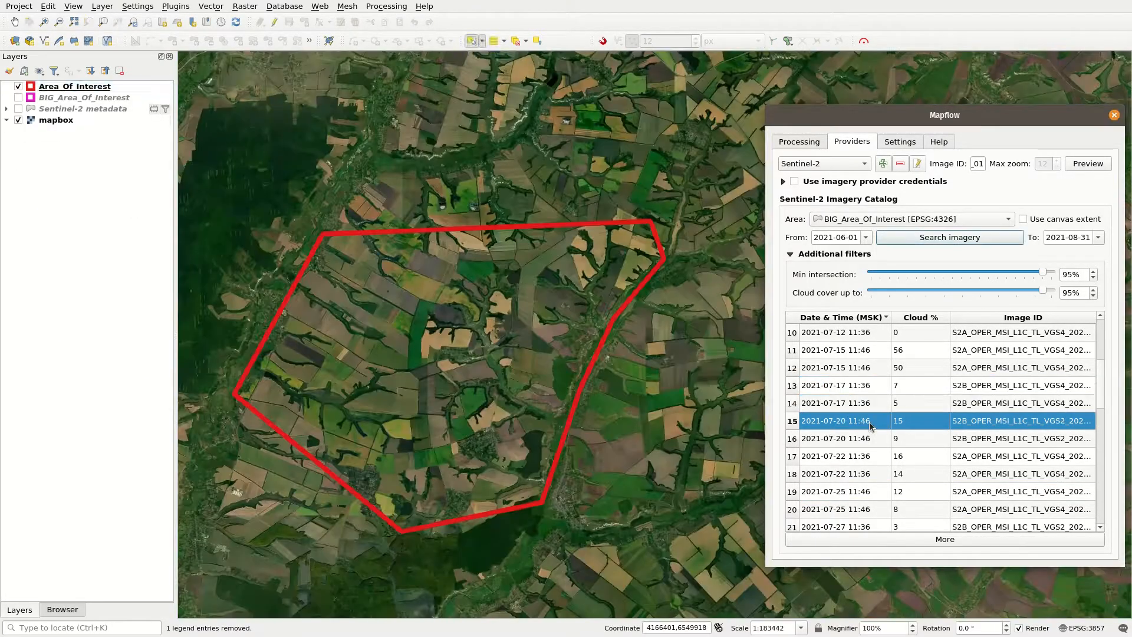
left_click(799, 141)
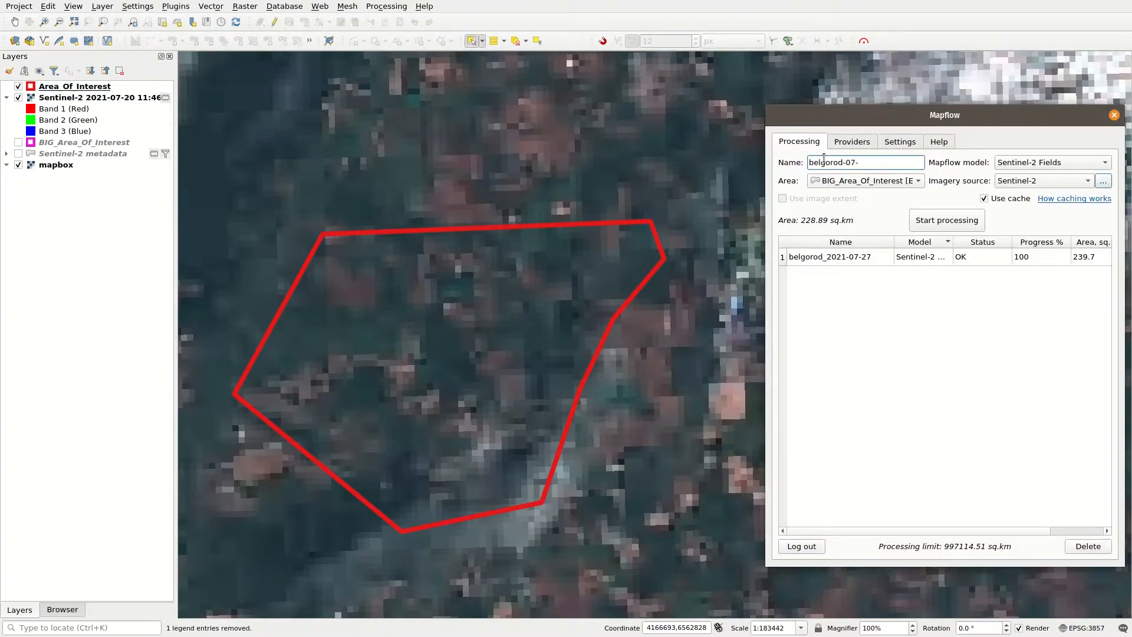
Set up processing for the chosen image and remove its preview layer.
left_click(852, 141)
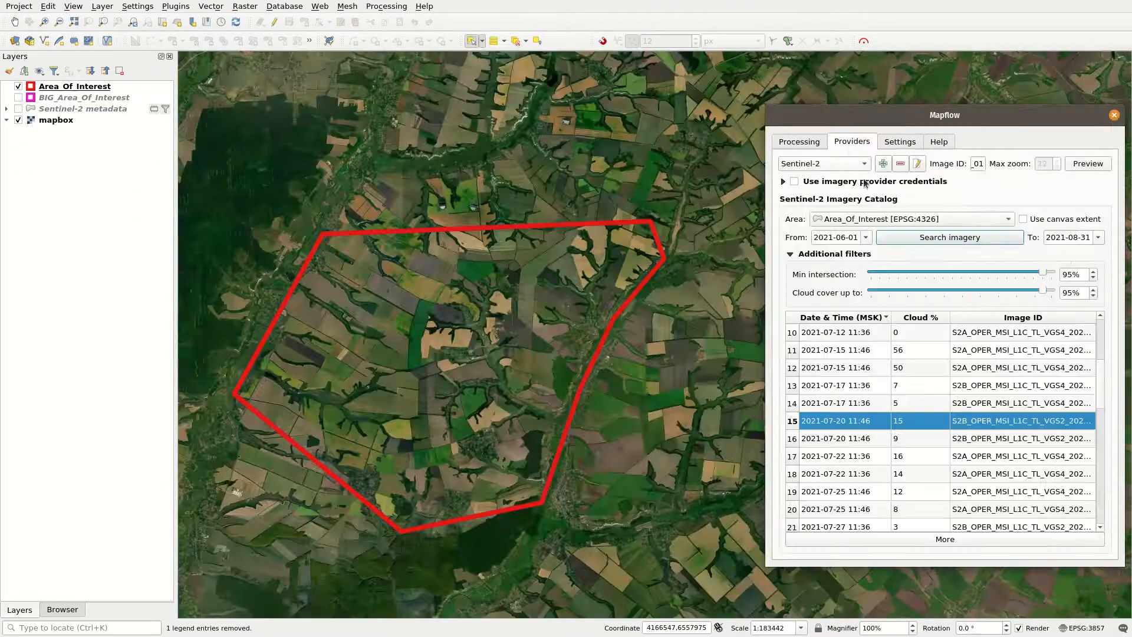
left_click(835, 456)
type("belgorod-07-")
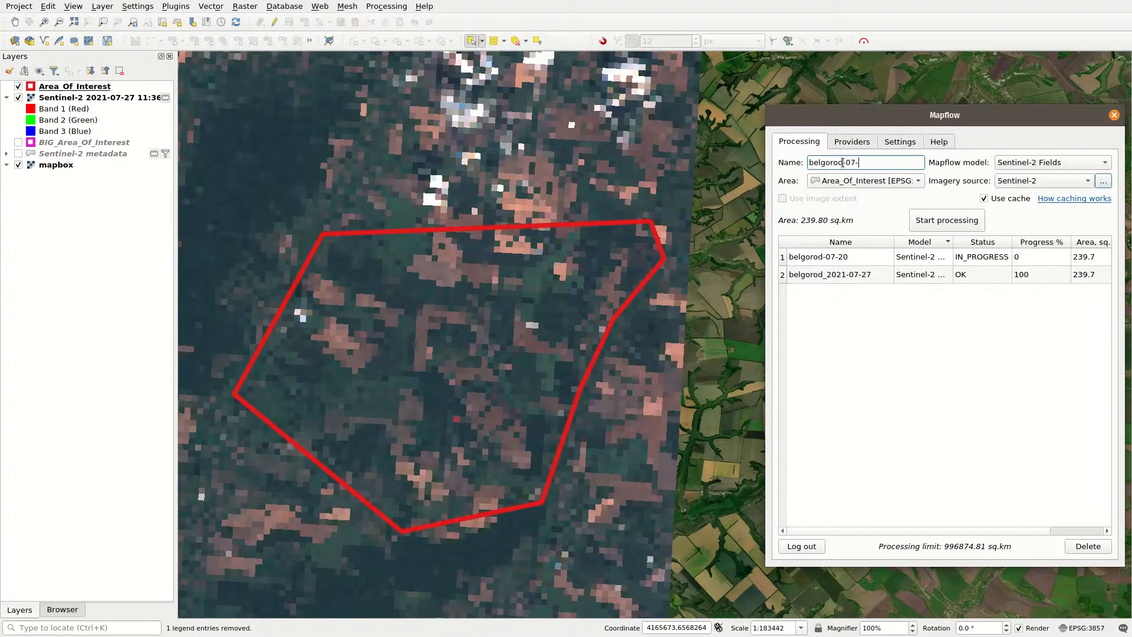
right_click(97, 96)
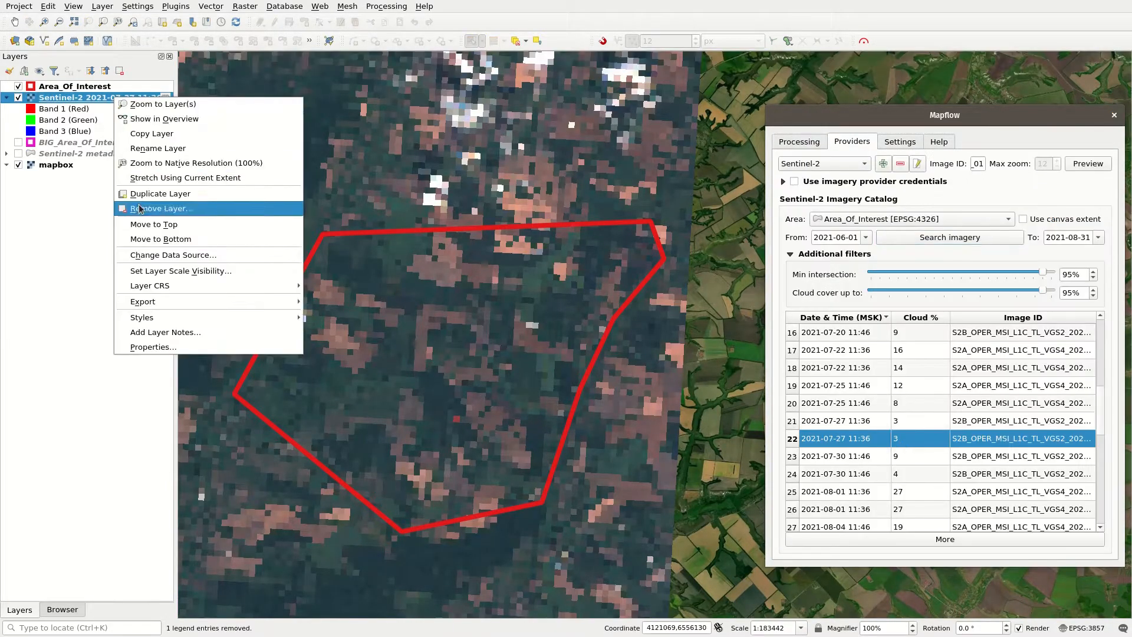
left_click(160, 209)
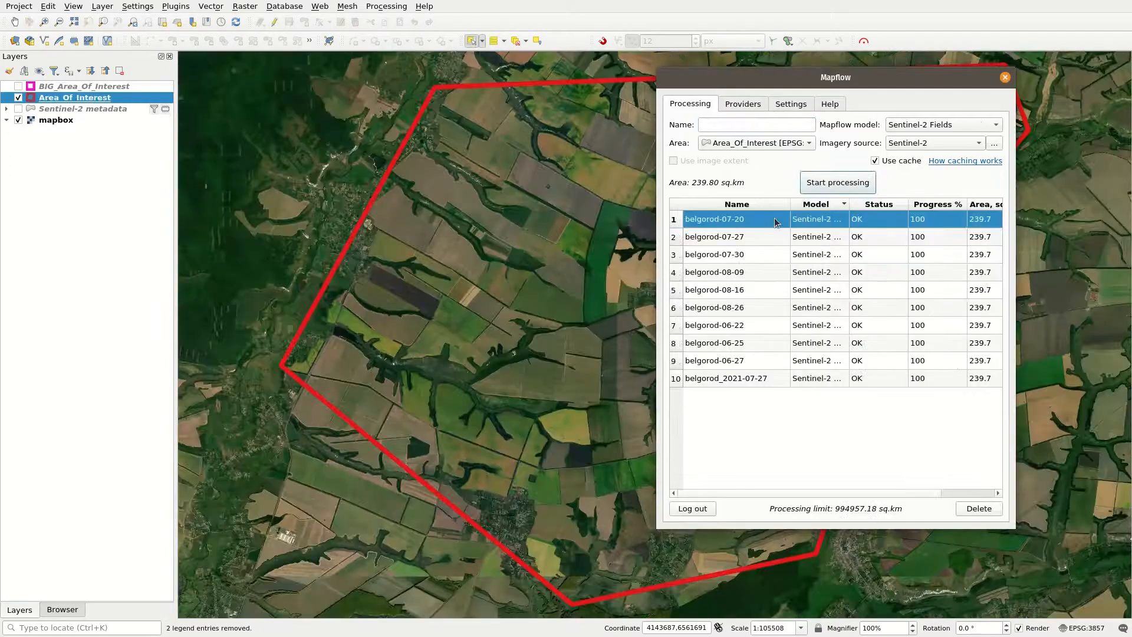
Load results of the 07-27, 08-09, 08-16, 08-26, 06-25 and 06-27 processings.
left_click(714, 236)
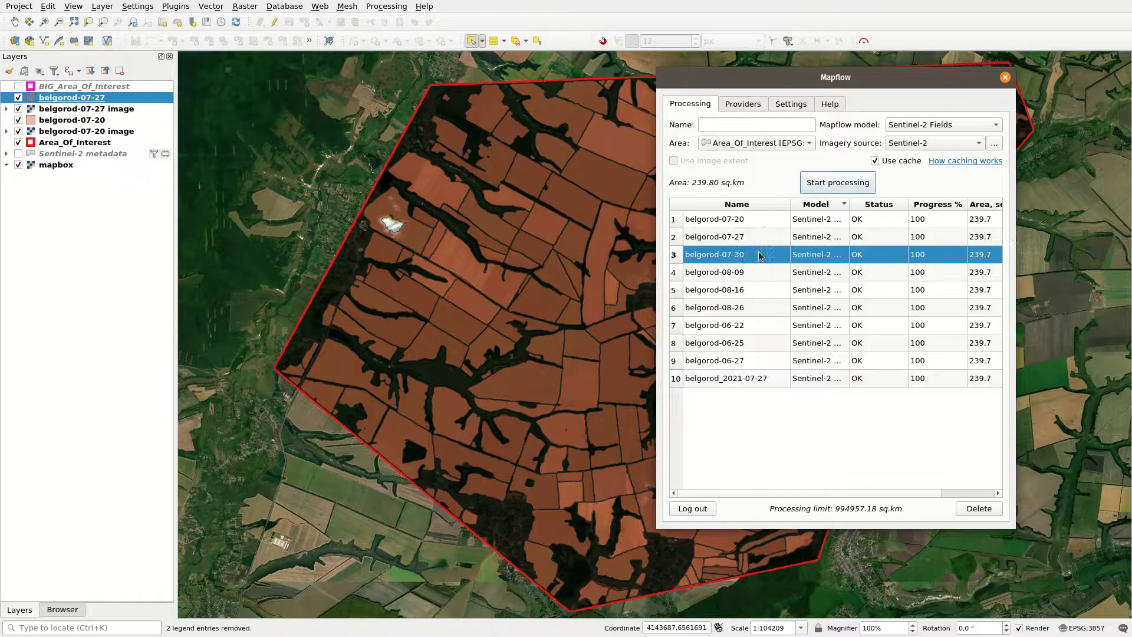
left_click(714, 272)
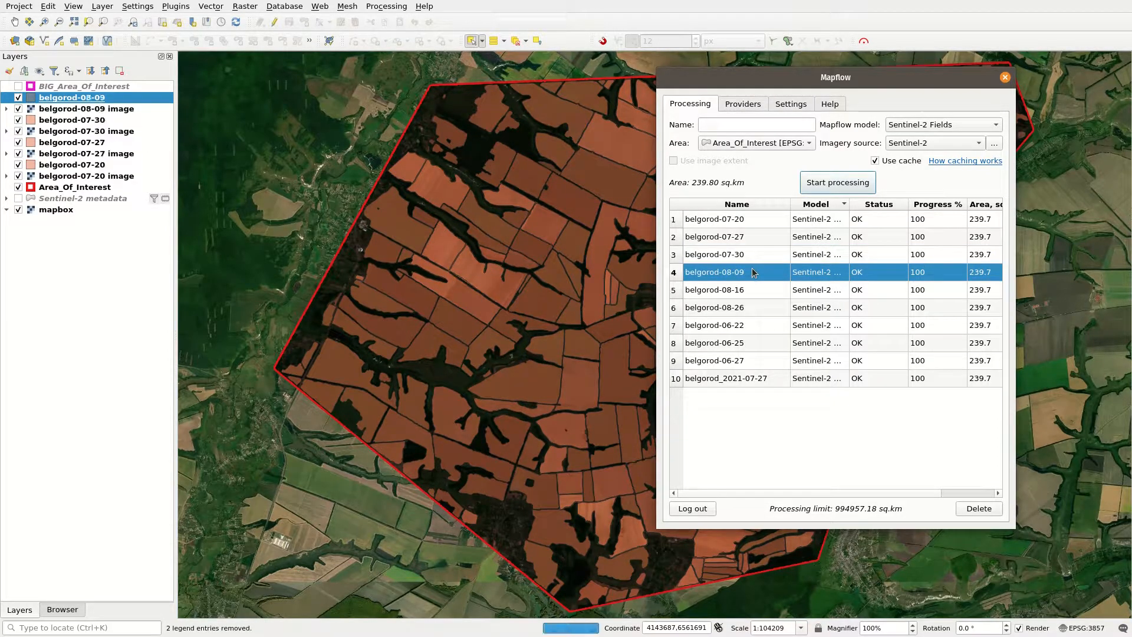
left_click(714, 290)
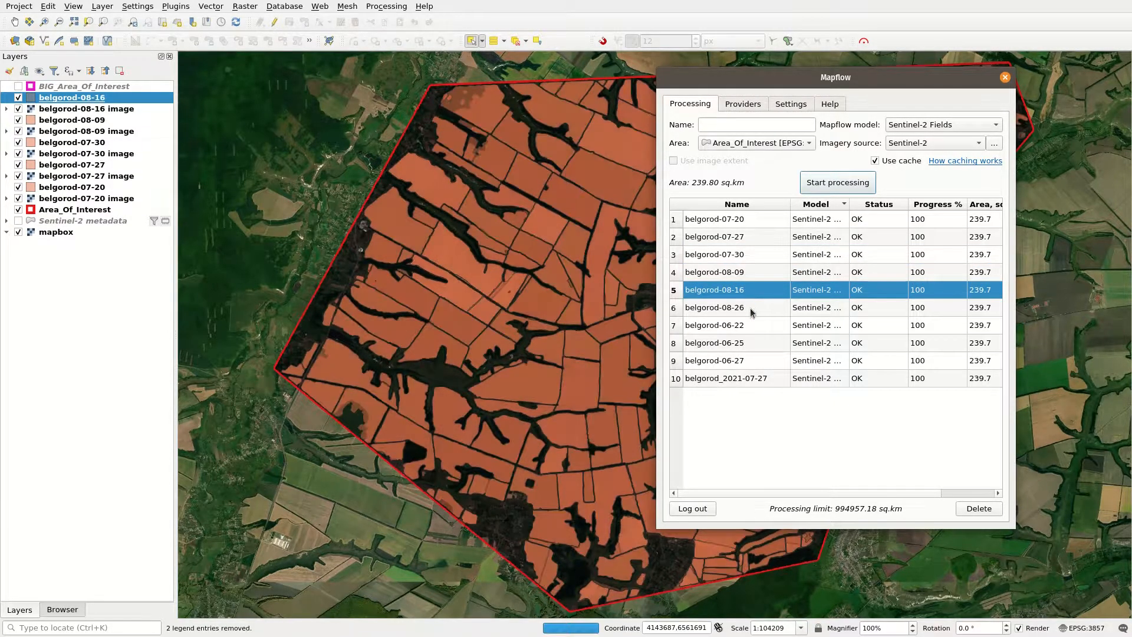
left_click(714, 307)
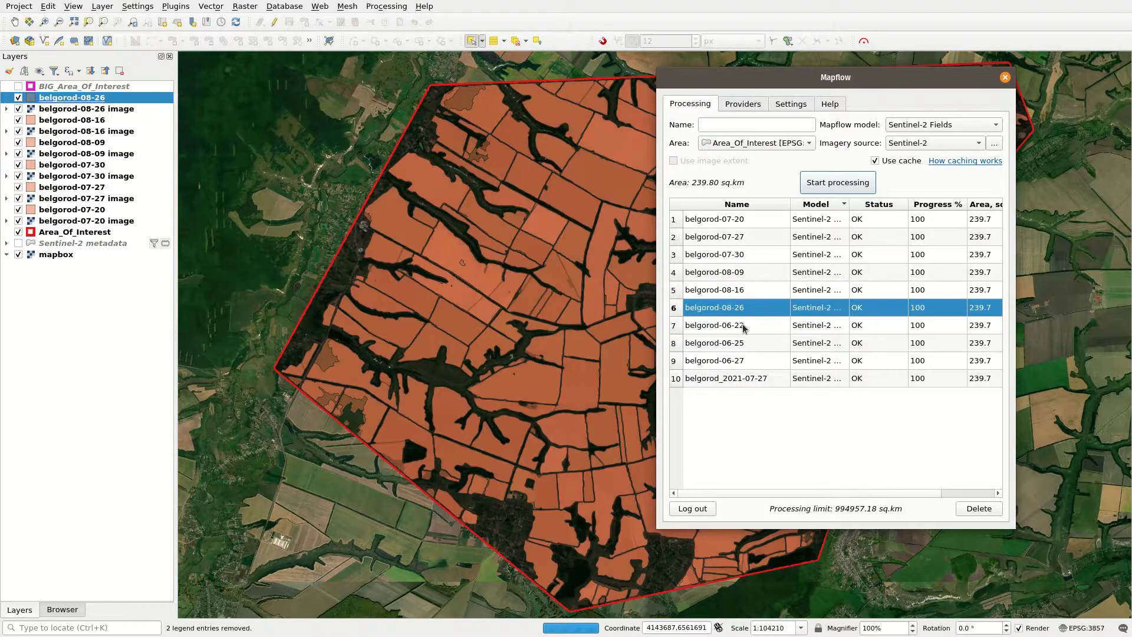
left_click(714, 342)
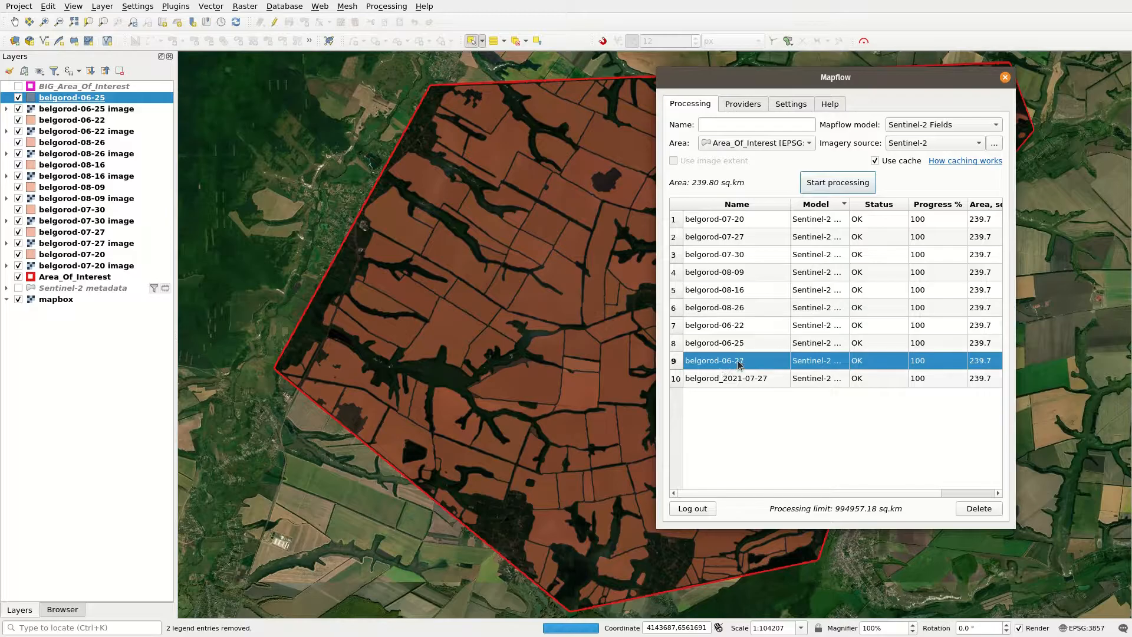
left_click(726, 377)
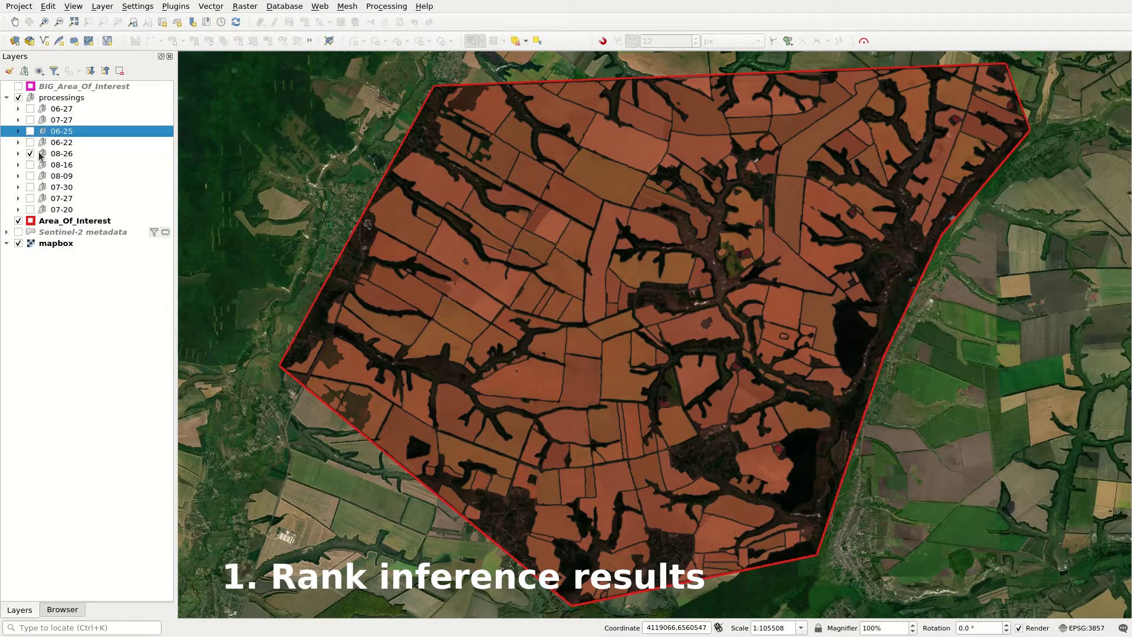
Reorder the date groups in the Layers panel, moving 08-16 results higher.
left_click(30, 165)
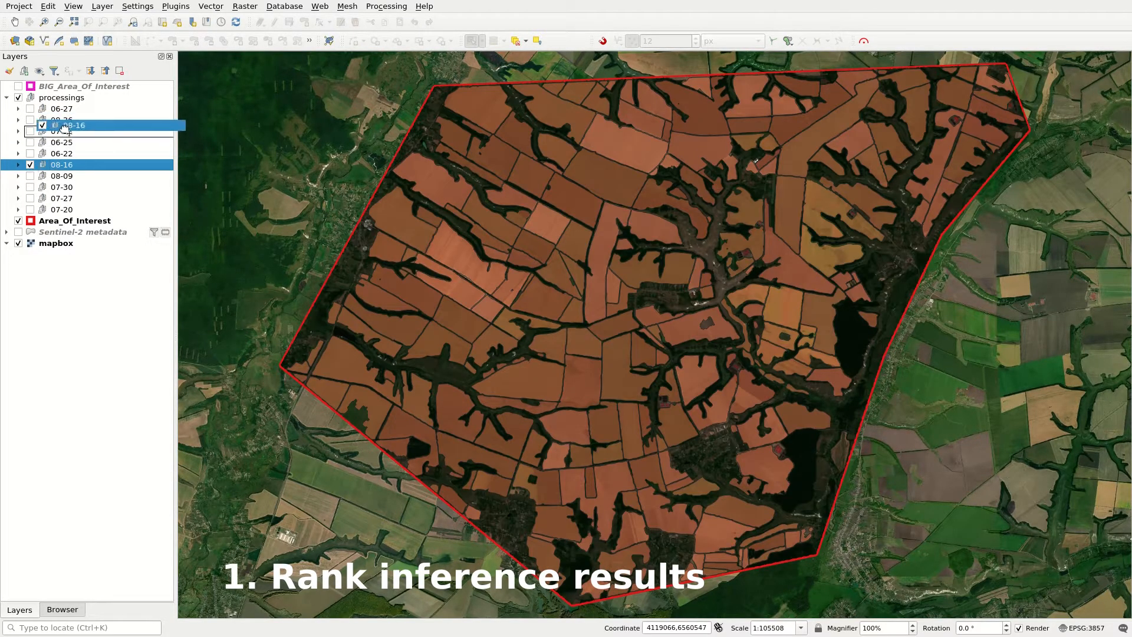
left_click(17, 131)
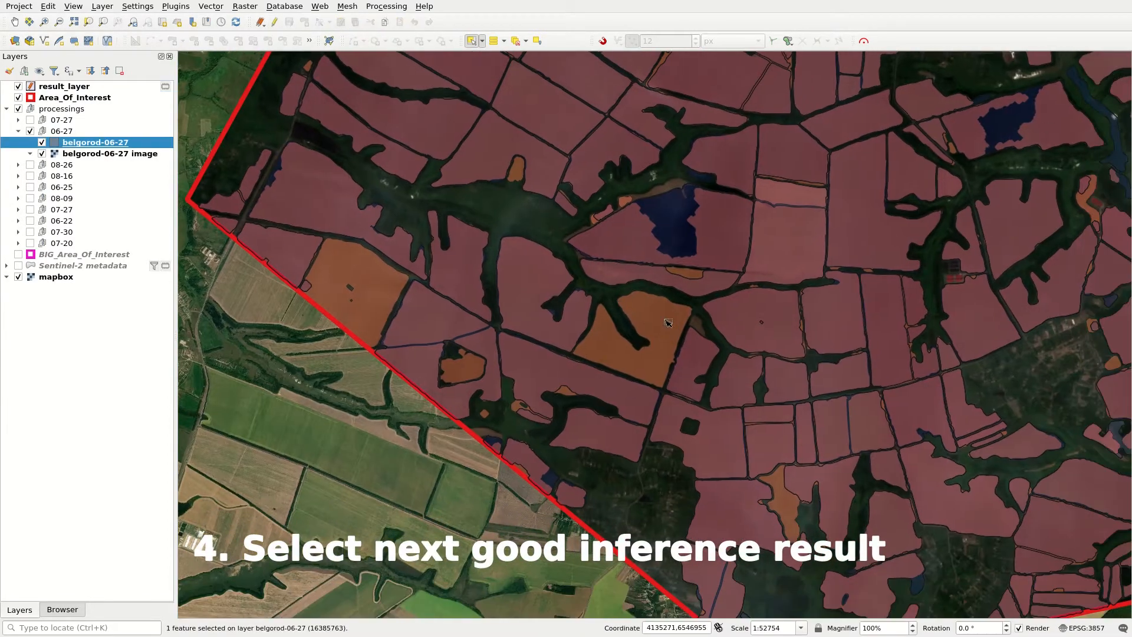
Select the gap-filling 06-27 fields and paste all four into result_layer.
left_click(666, 323)
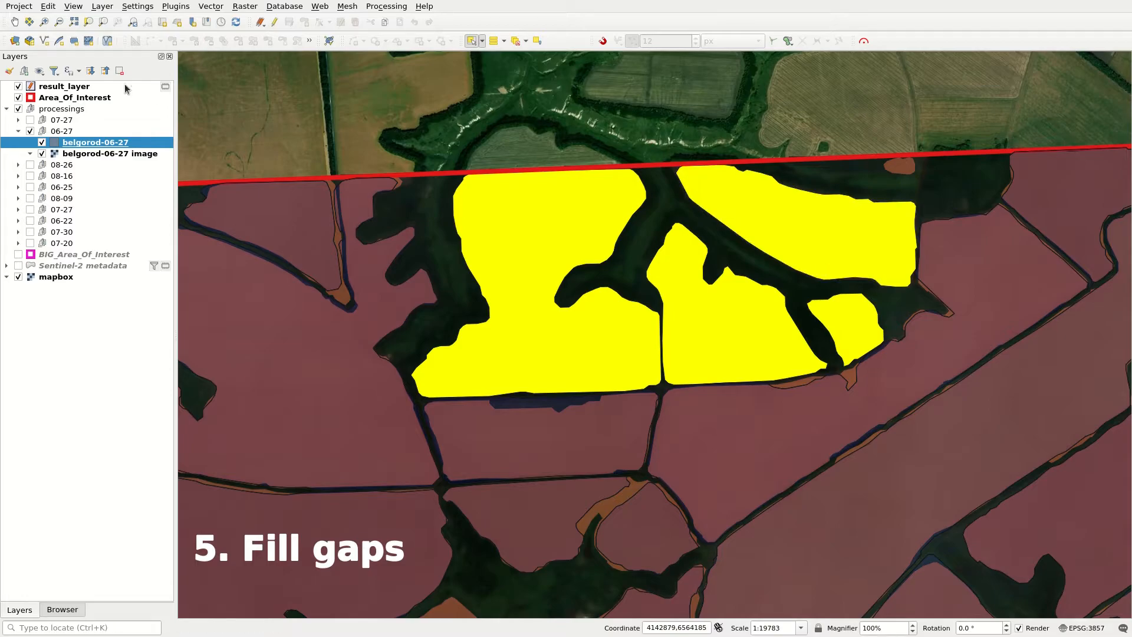
key("ctrl+v")
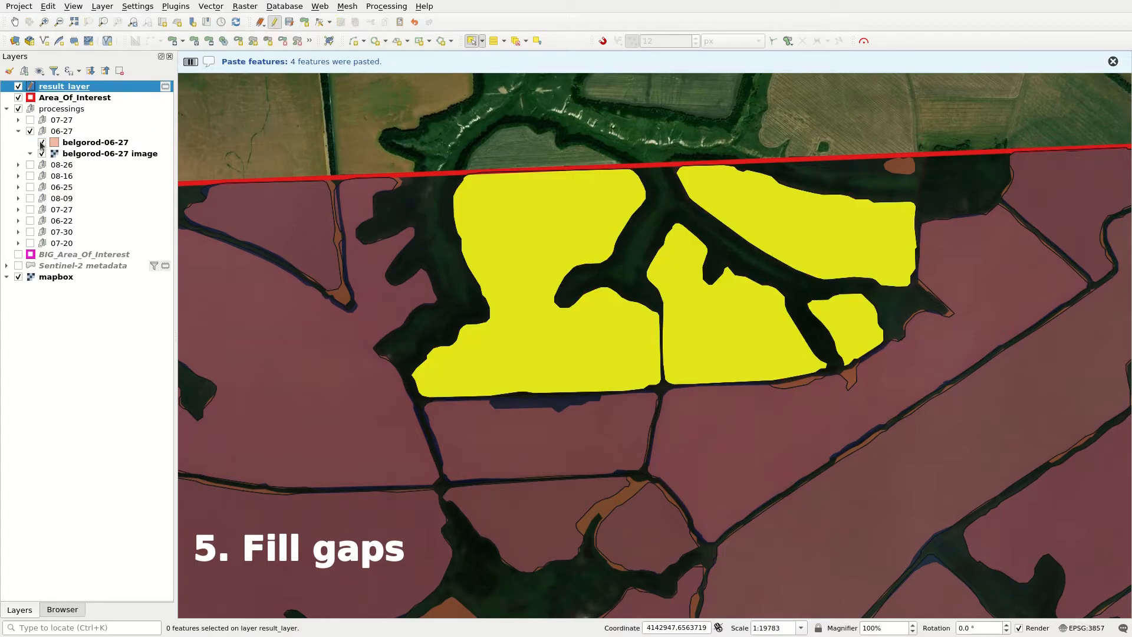